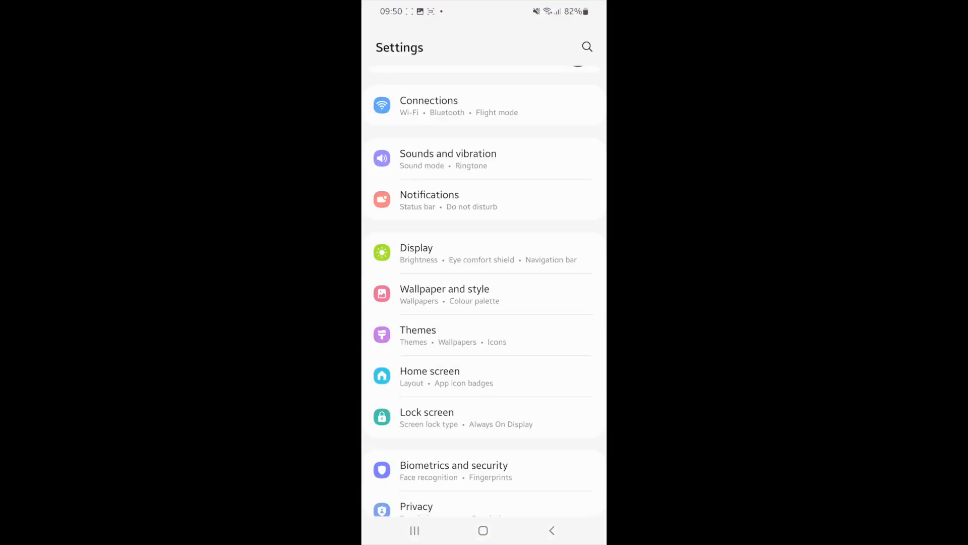
# Search the apps list for 'poke' to open Pokémon GO's app info
pyautogui.scroll(-3)
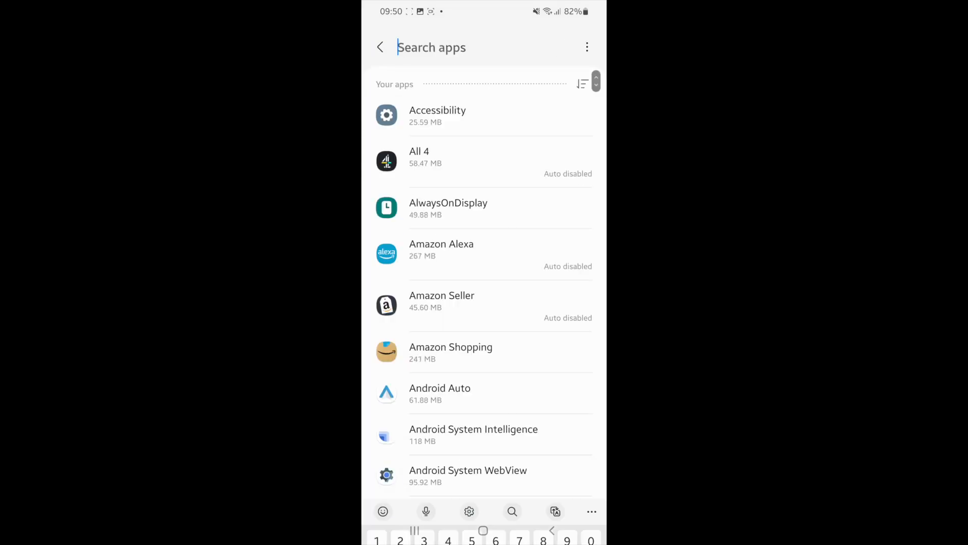
pyautogui.write('poke')
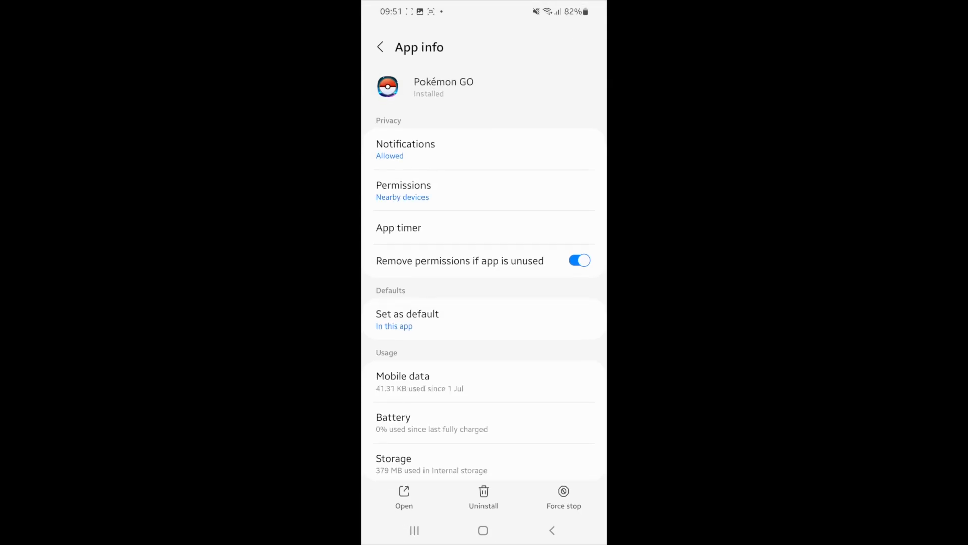
# Force stop Pokémon GO and confirm with OK
pyautogui.click(563, 497)
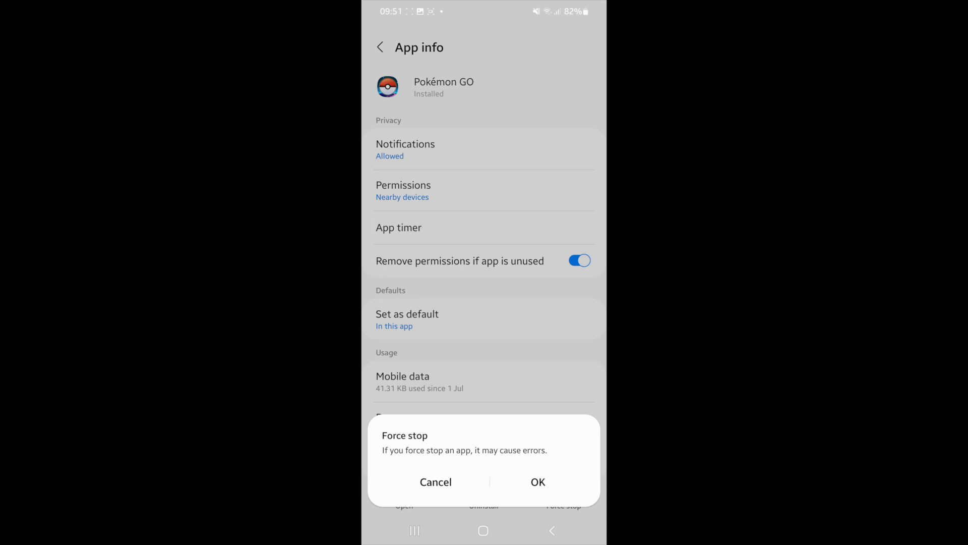
pyautogui.click(435, 482)
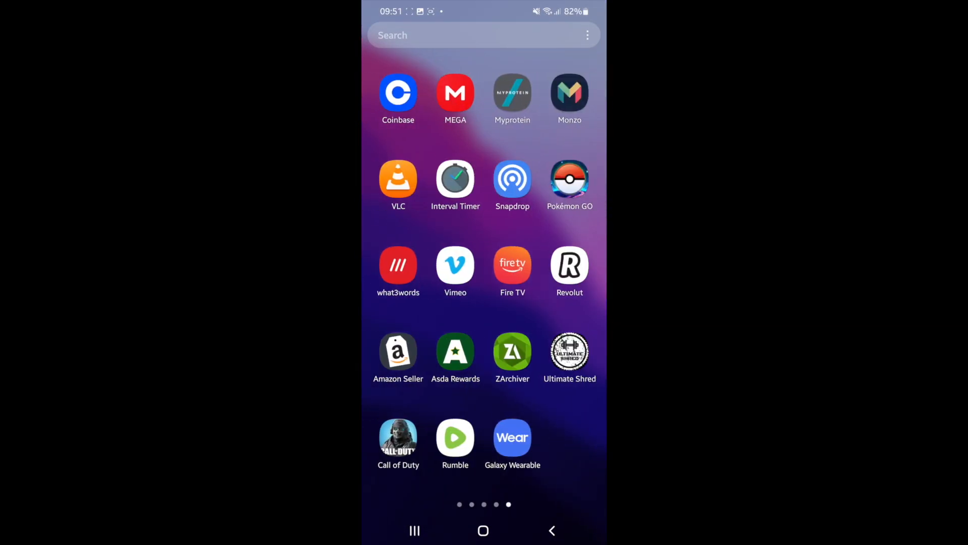
# Launch Pokémon GO from the app drawer and continue the Facebook login
pyautogui.click(569, 179)
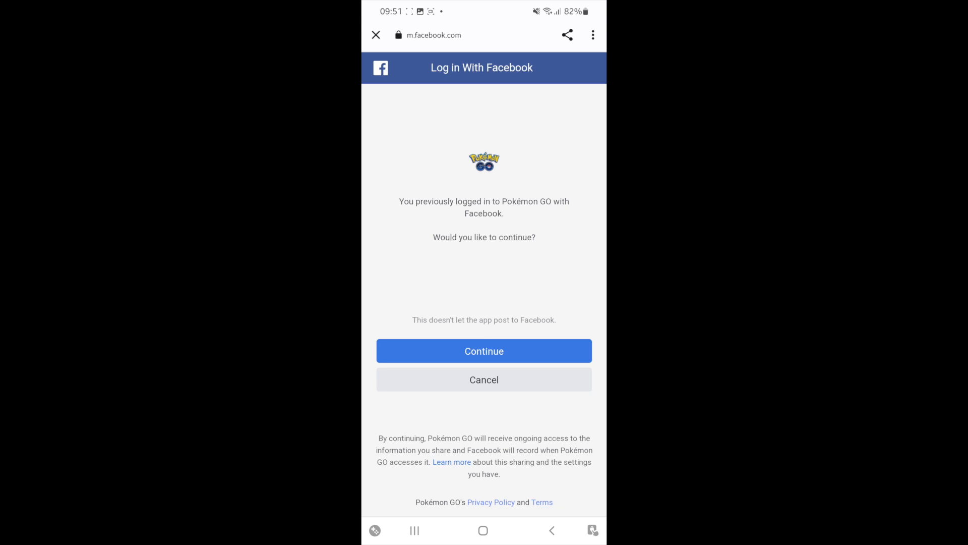
pyautogui.click(484, 351)
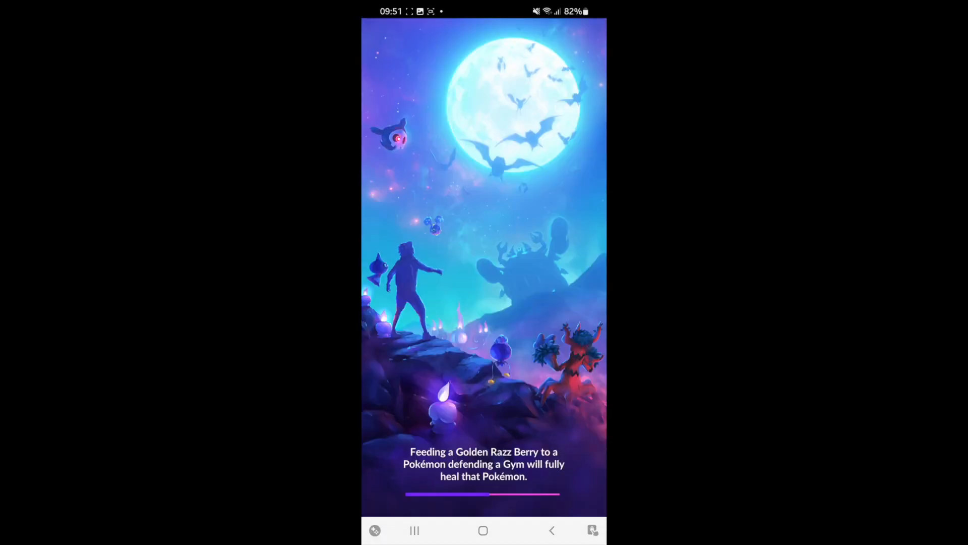